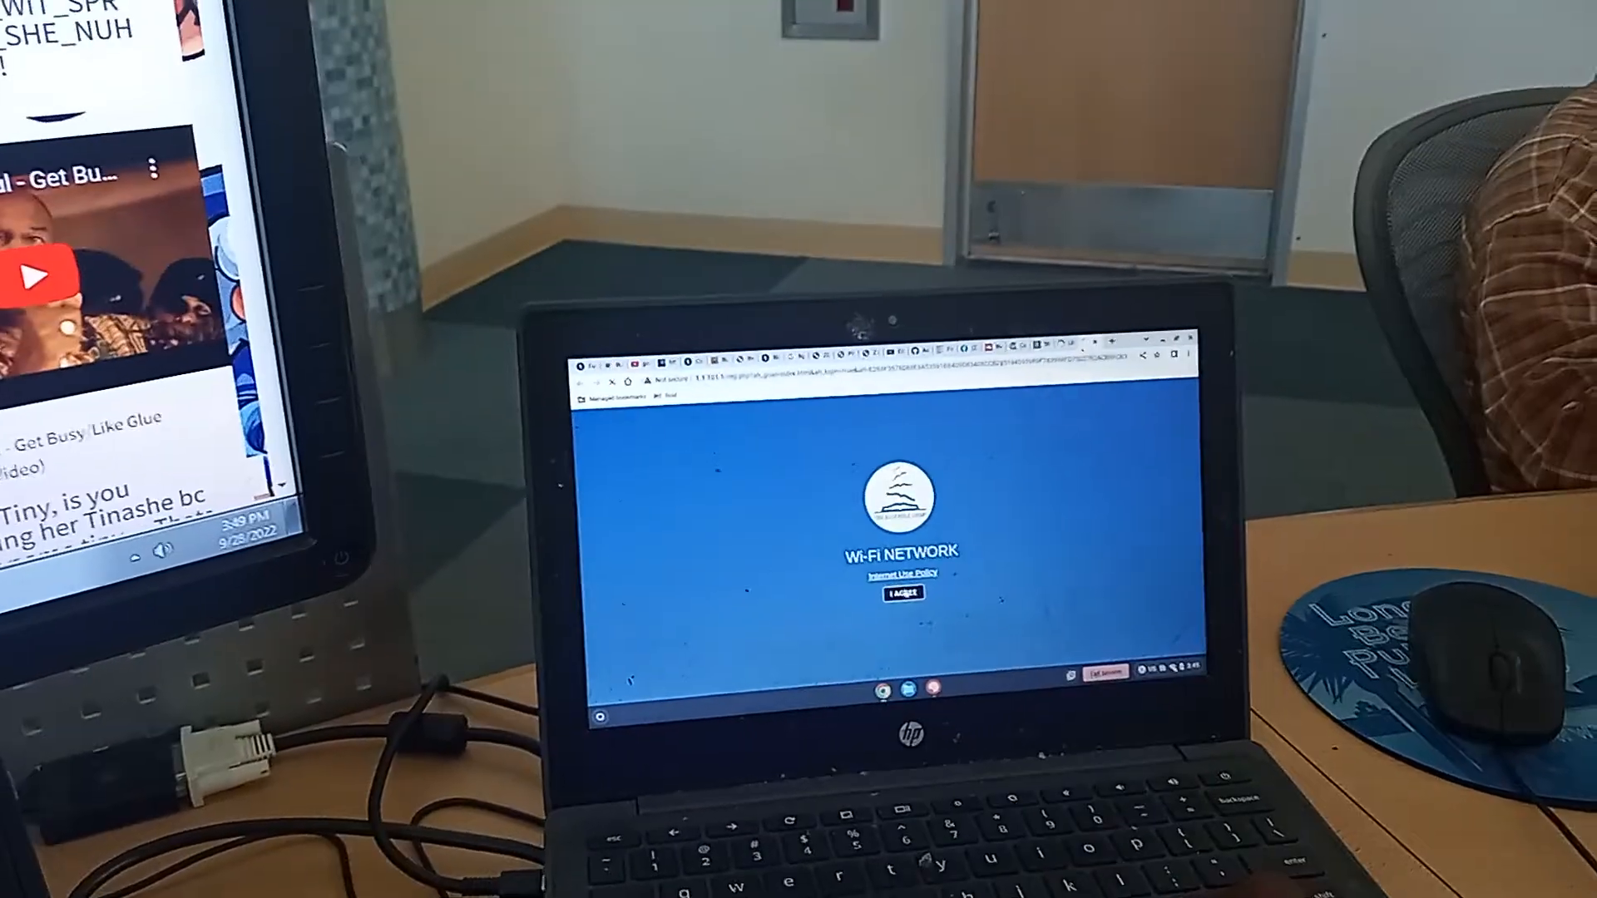
Step: Accept the Wi-Fi network's usage terms so the bubblegumfm blog can load
click(900, 594)
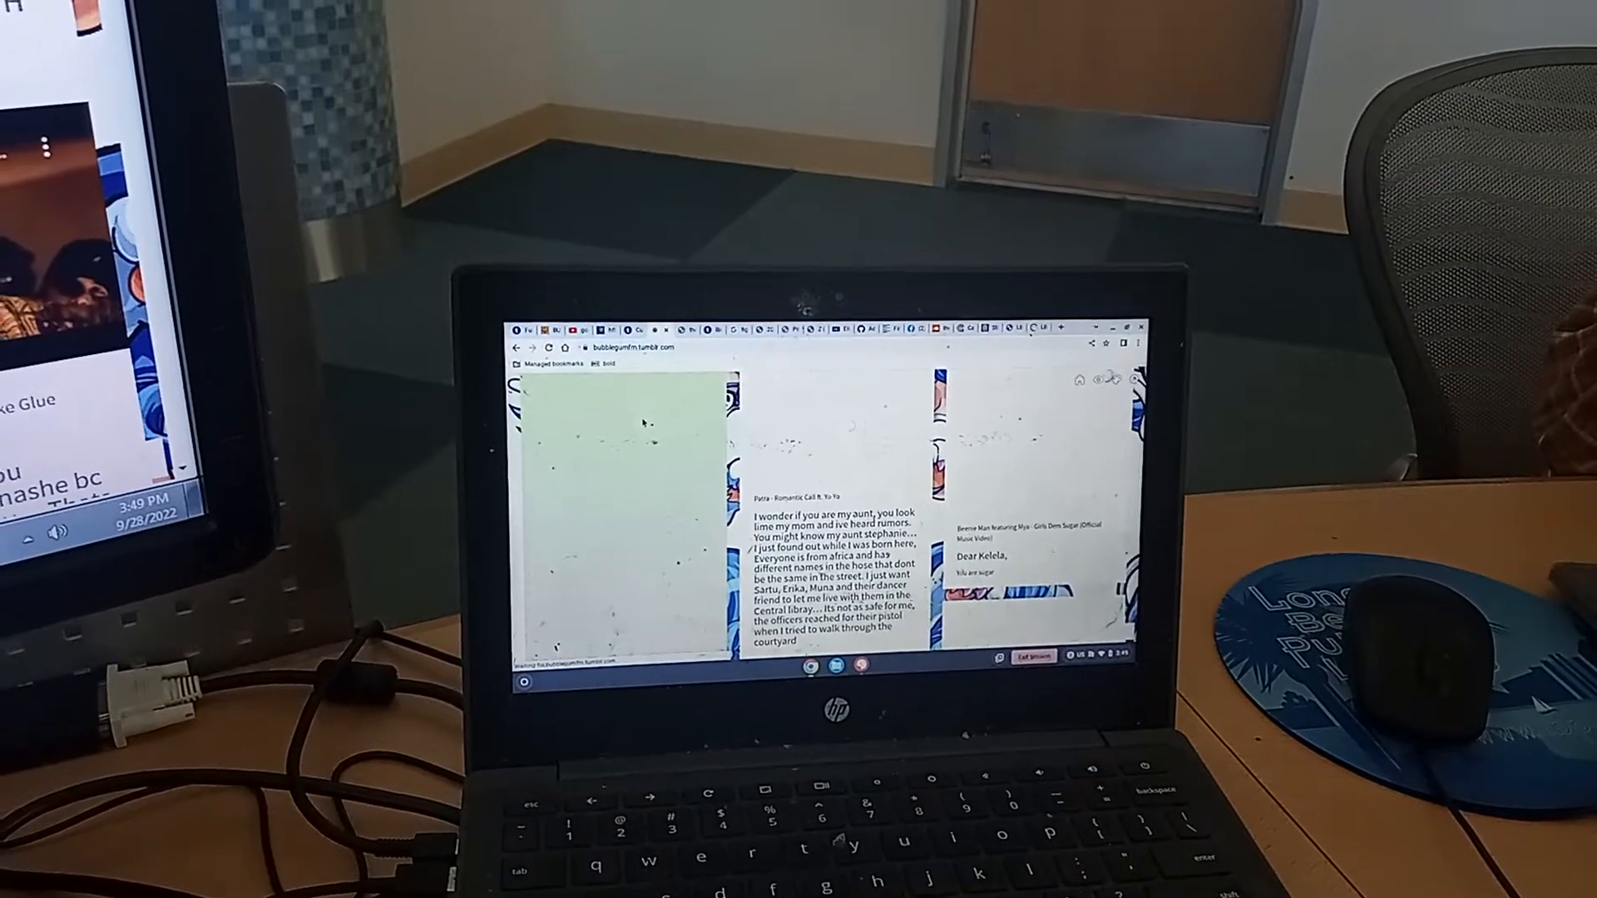
Step: Browse down the bubblegumfm blog posts and return to the BUBBLEGUMFM header
scroll(down, 3)
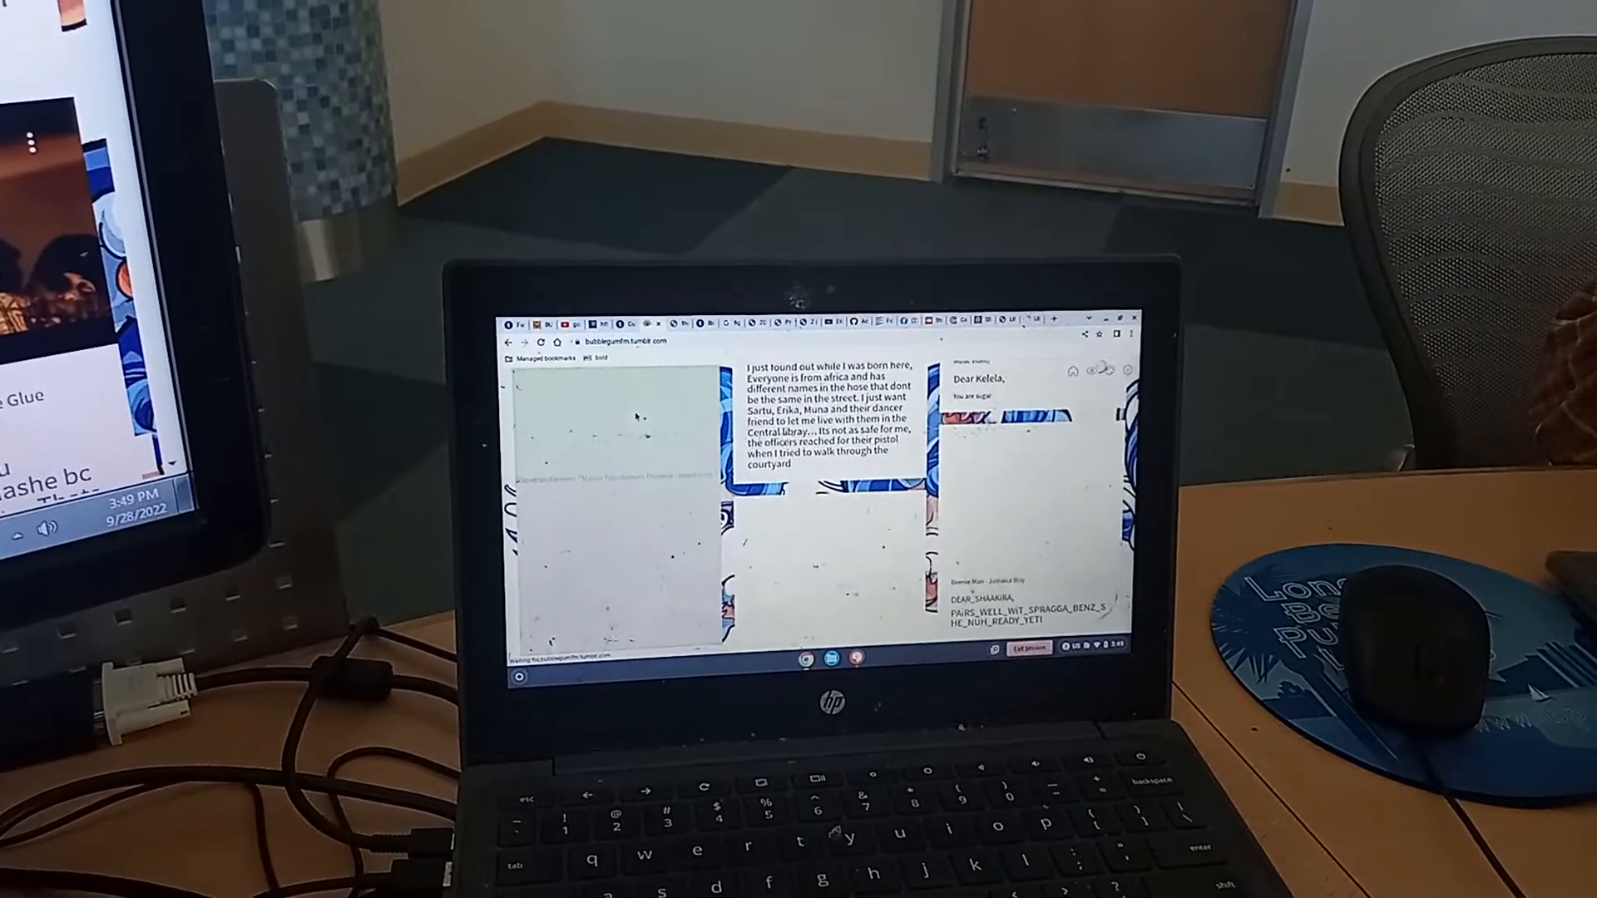
scroll(down, 3)
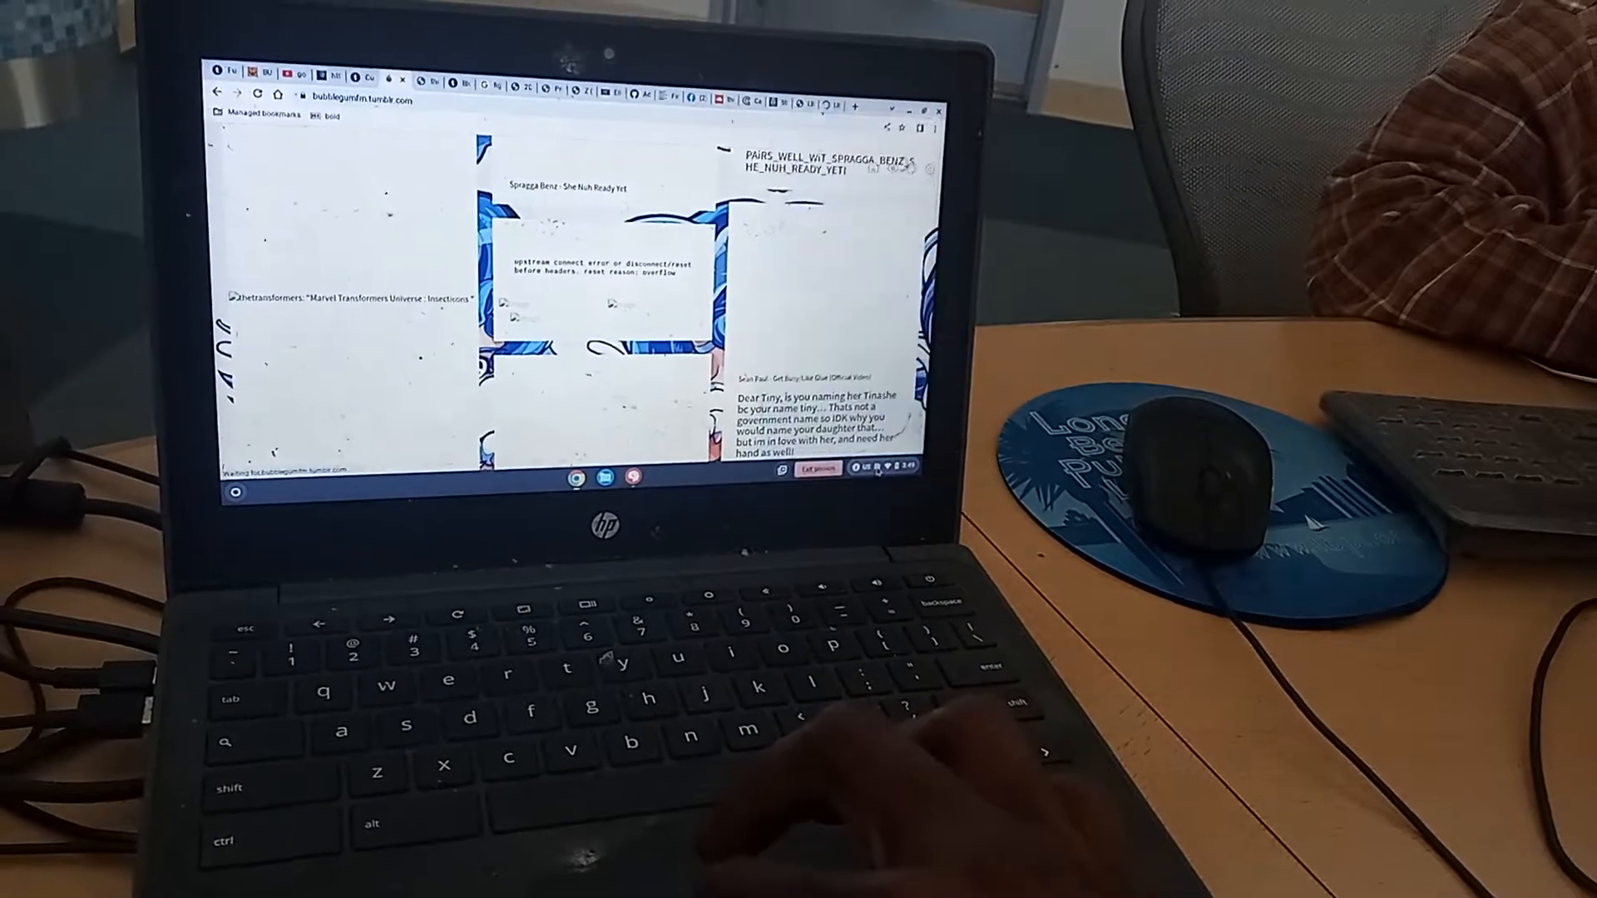
click(897, 498)
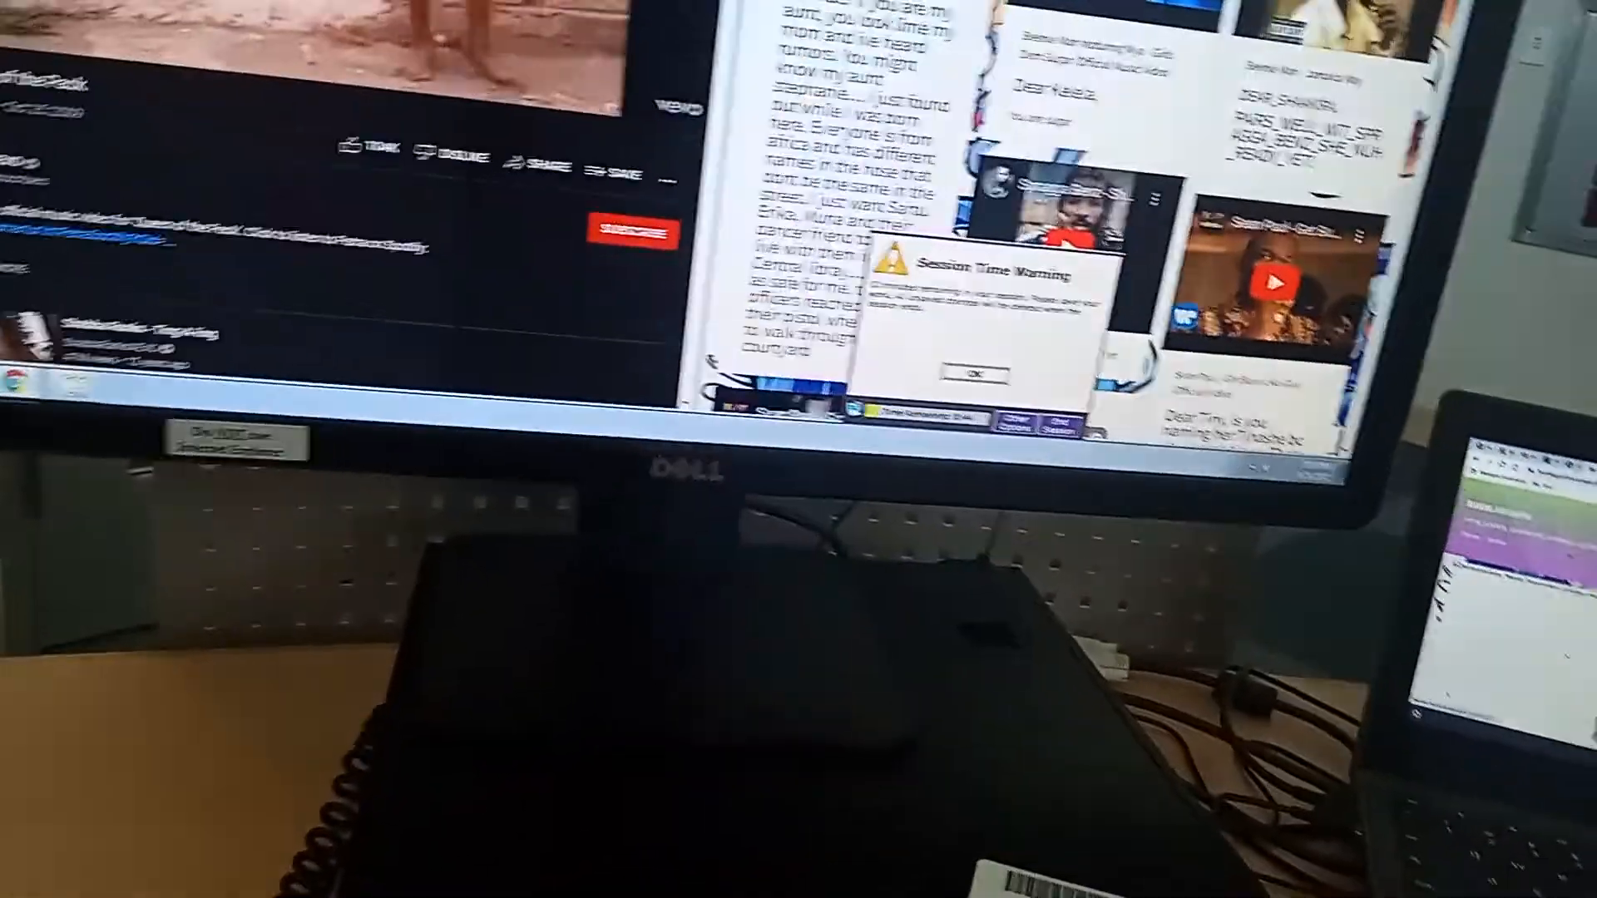
Step: Dismiss the Session Time Warning and browse the Tumblr feed down to the retro posts
click(975, 376)
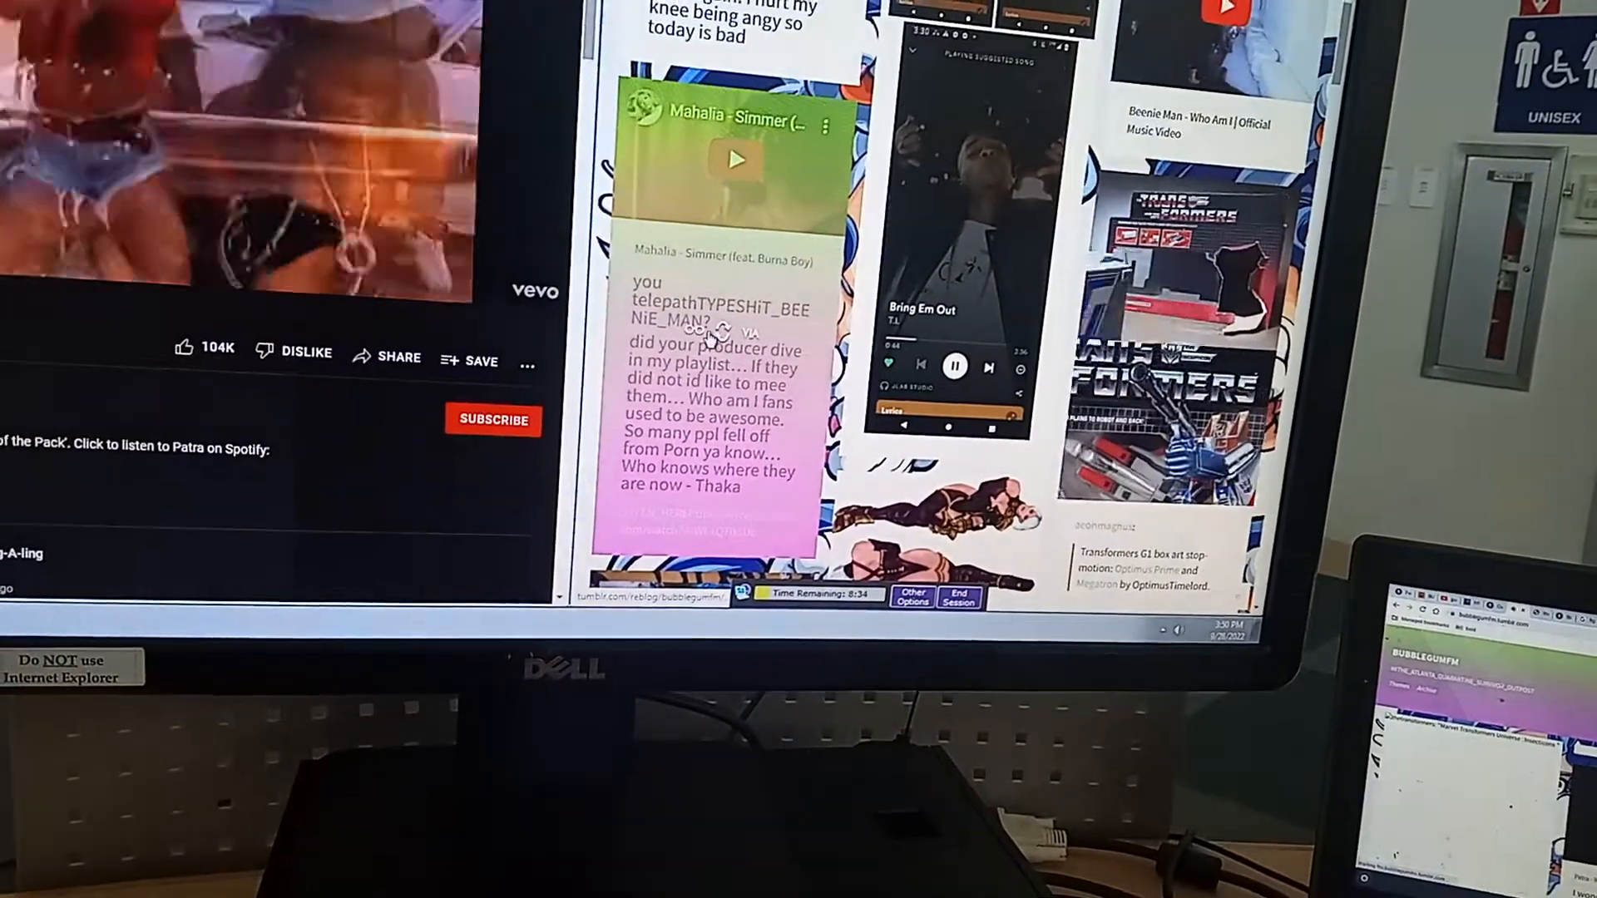
scroll(down, 3)
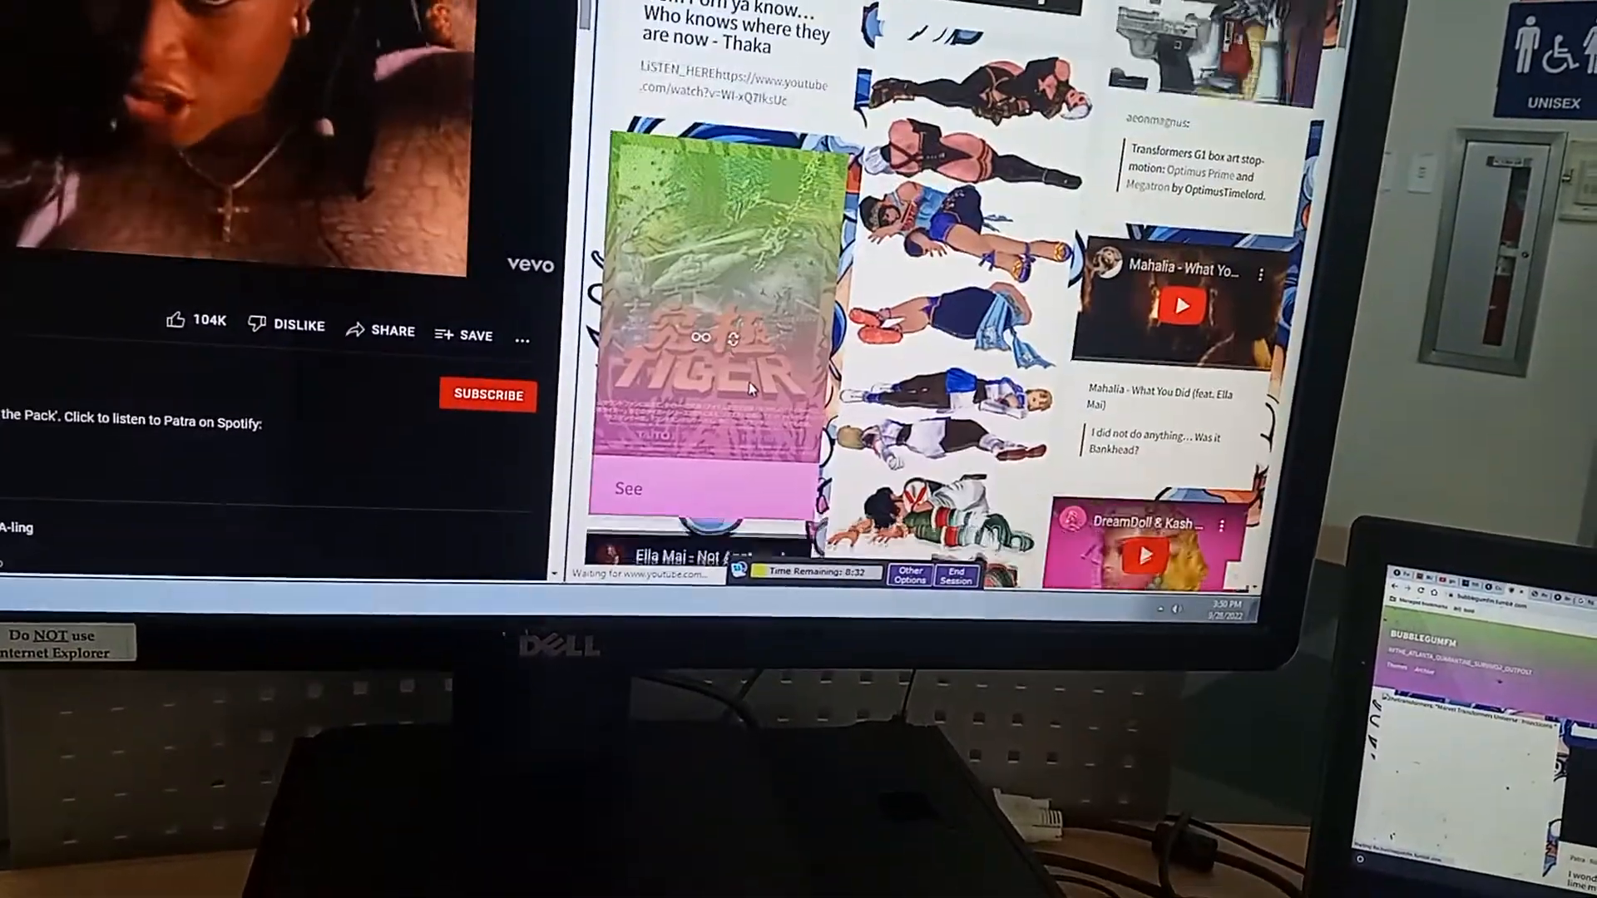
scroll(down, 3)
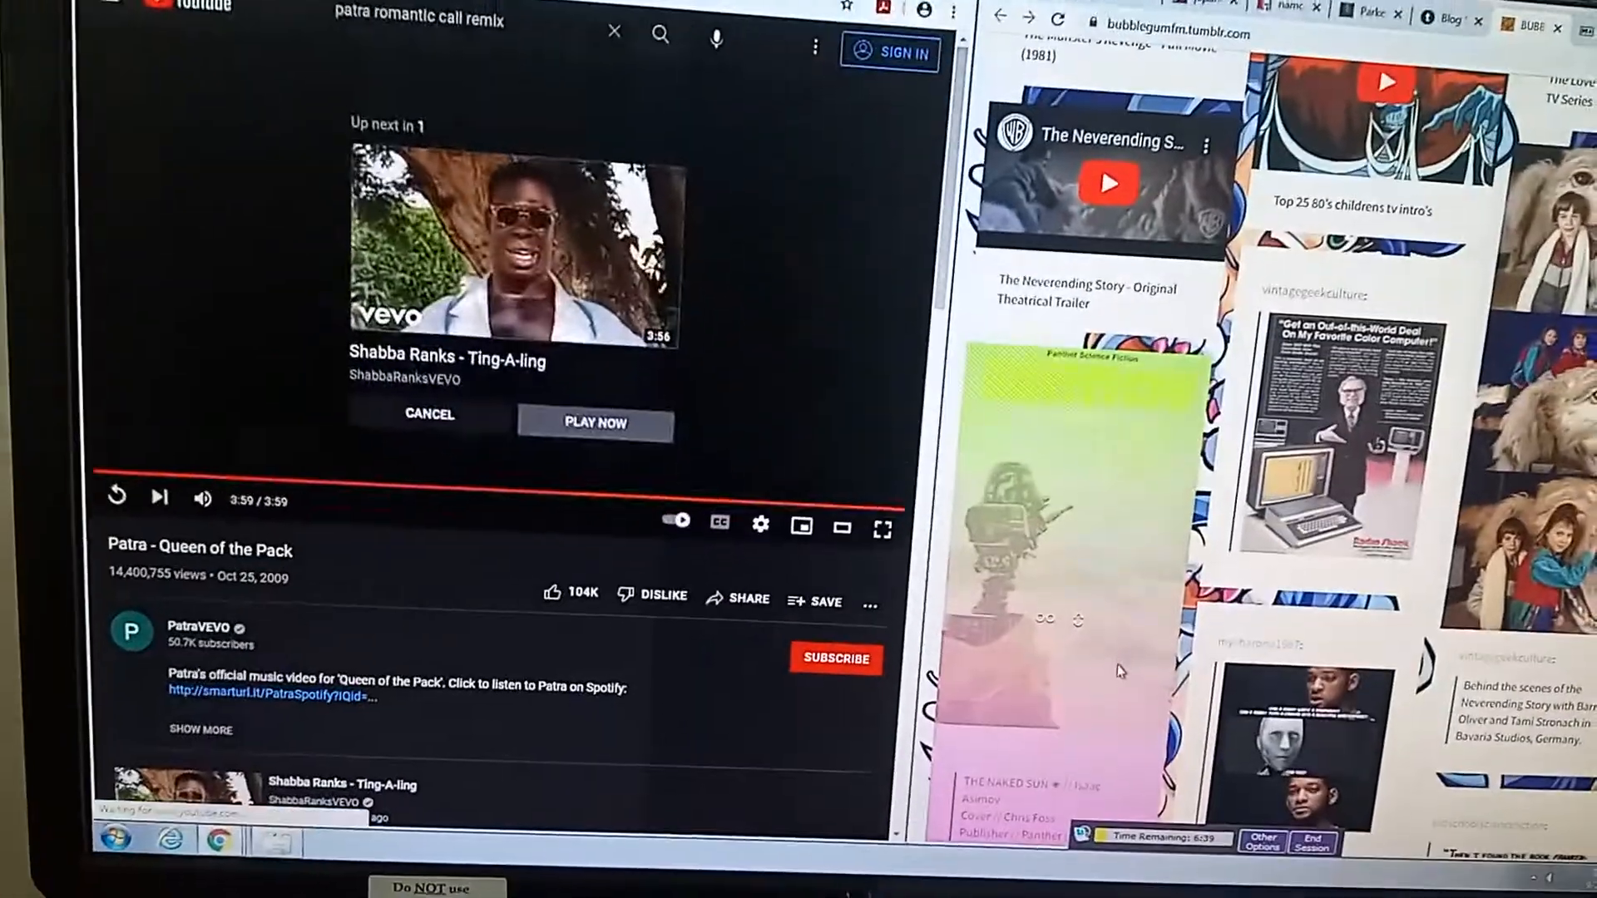
Step: Play the Shabba Ranks Ting-A-ling video and share it to Tumblr from YouTube's Share dialog
click(594, 423)
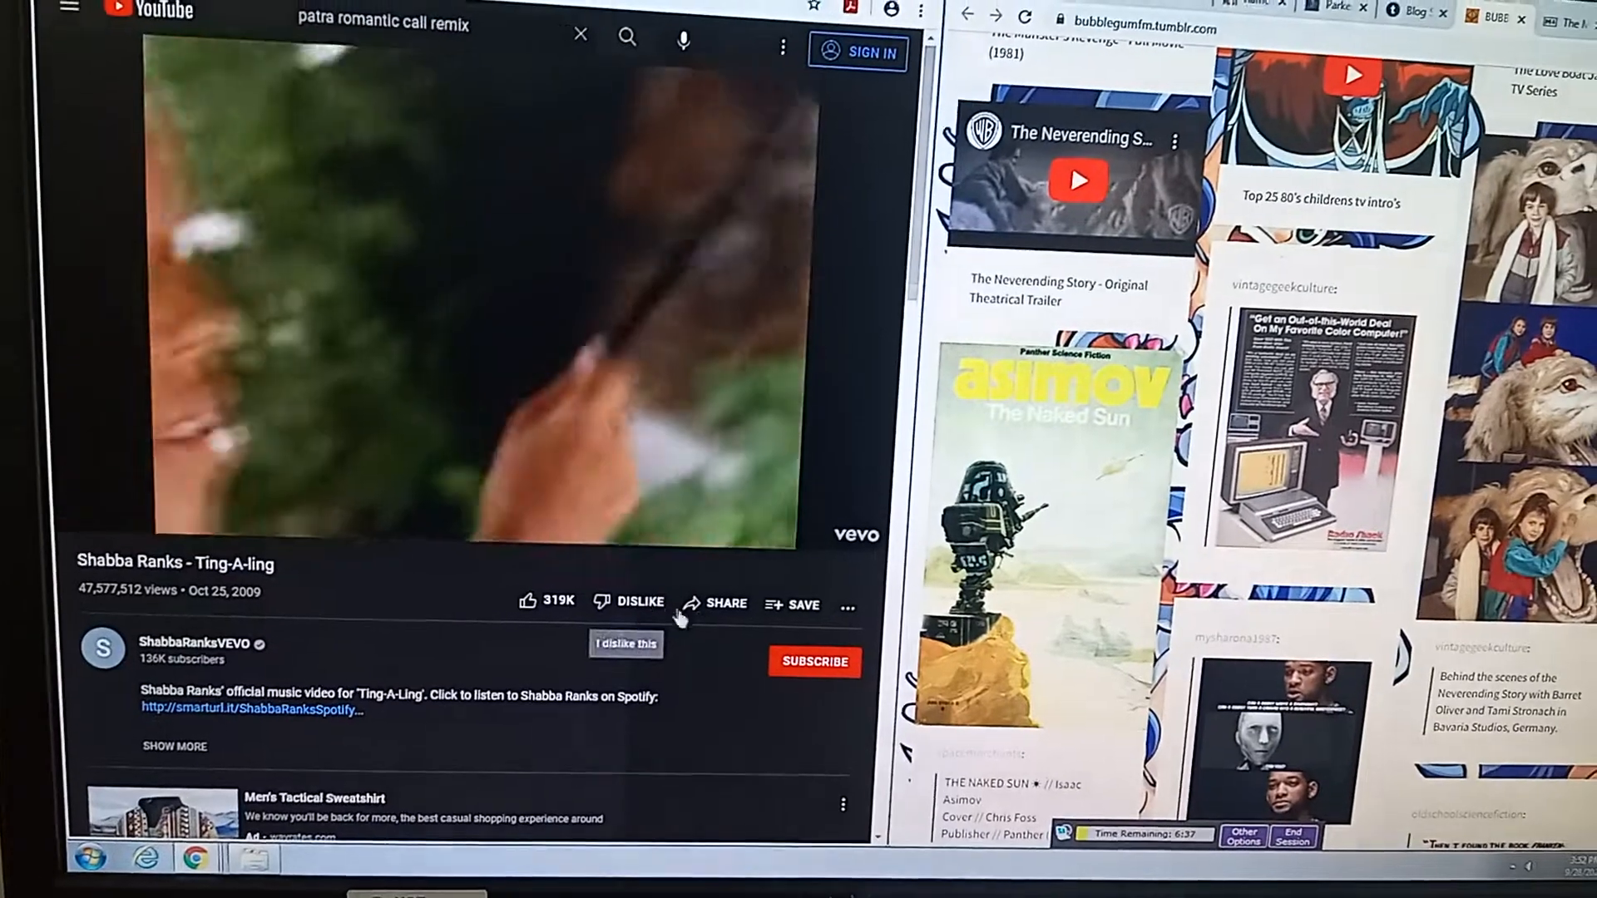
click(725, 602)
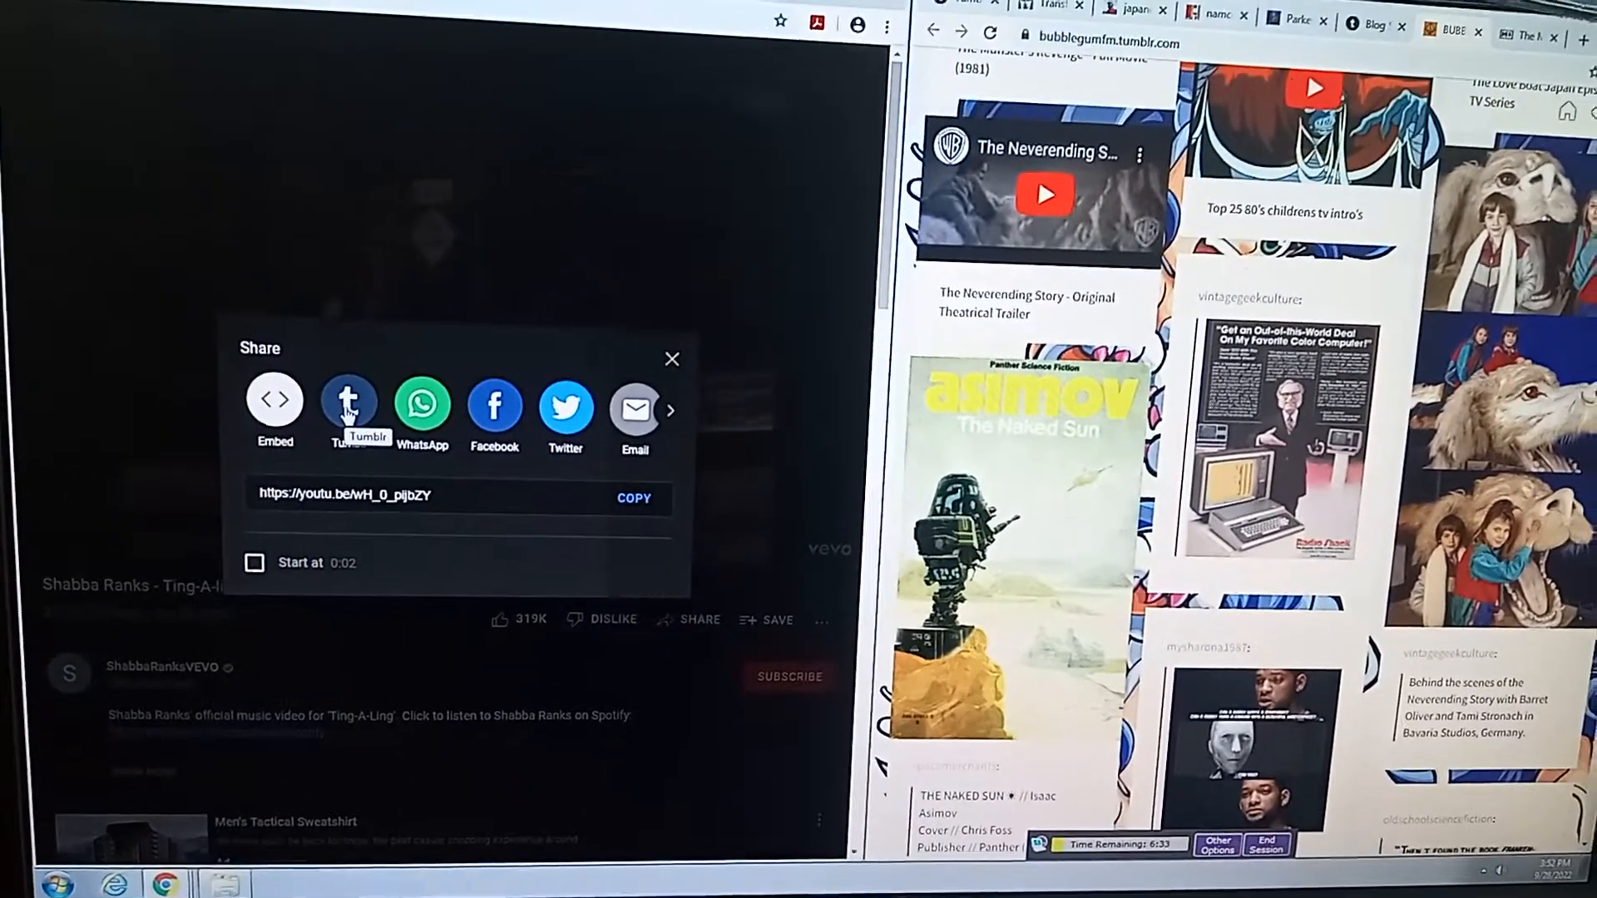
click(347, 403)
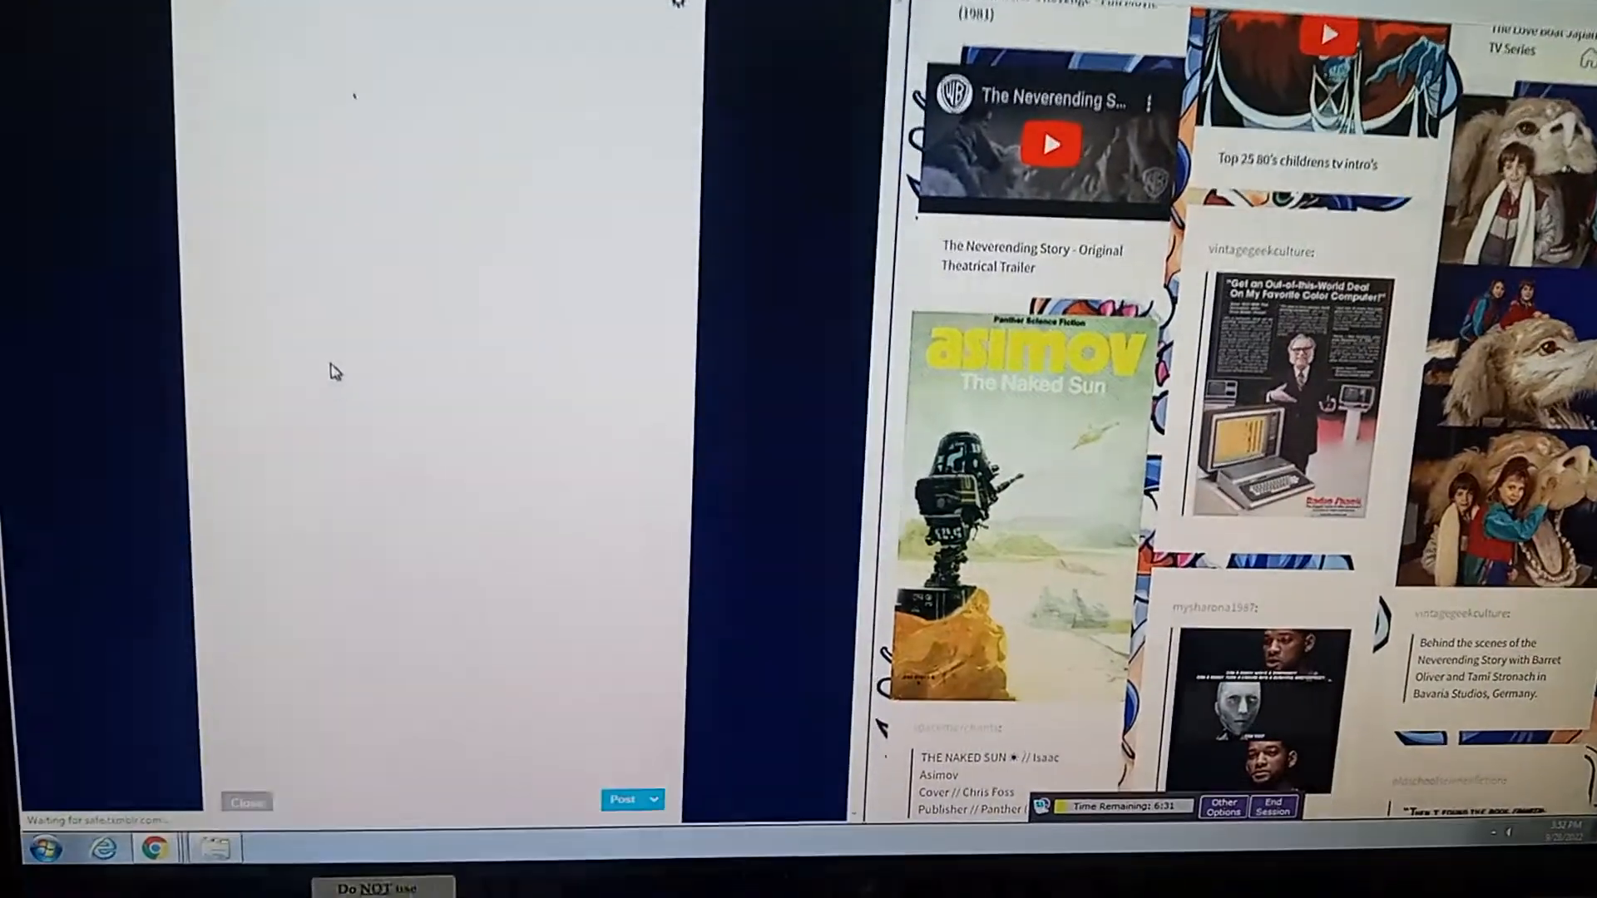